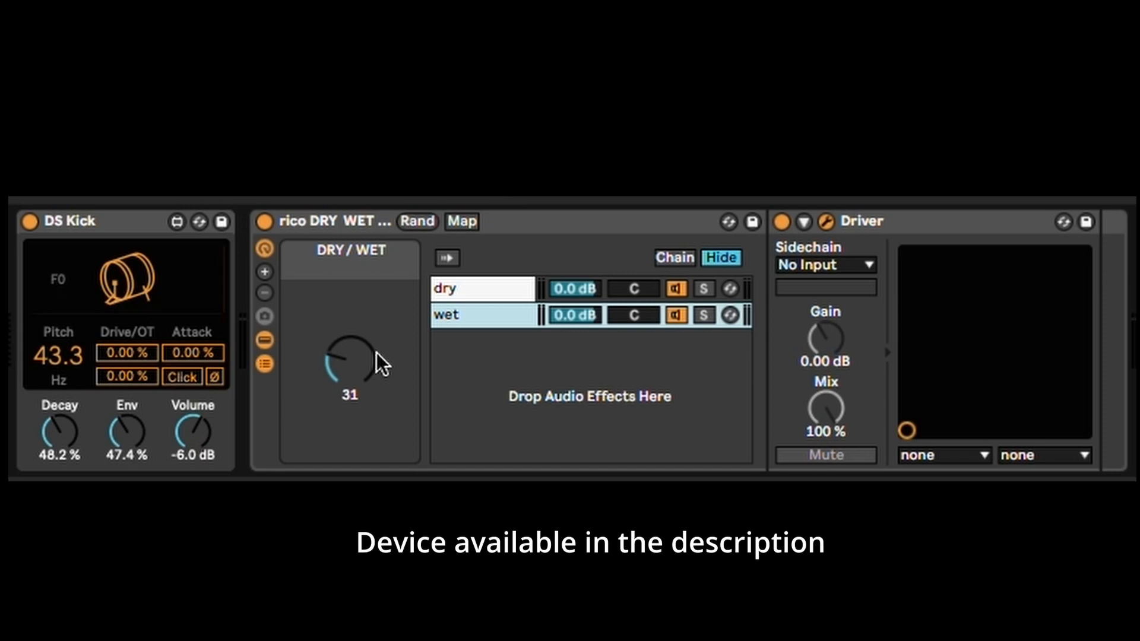
pyautogui.moveTo(374, 367)
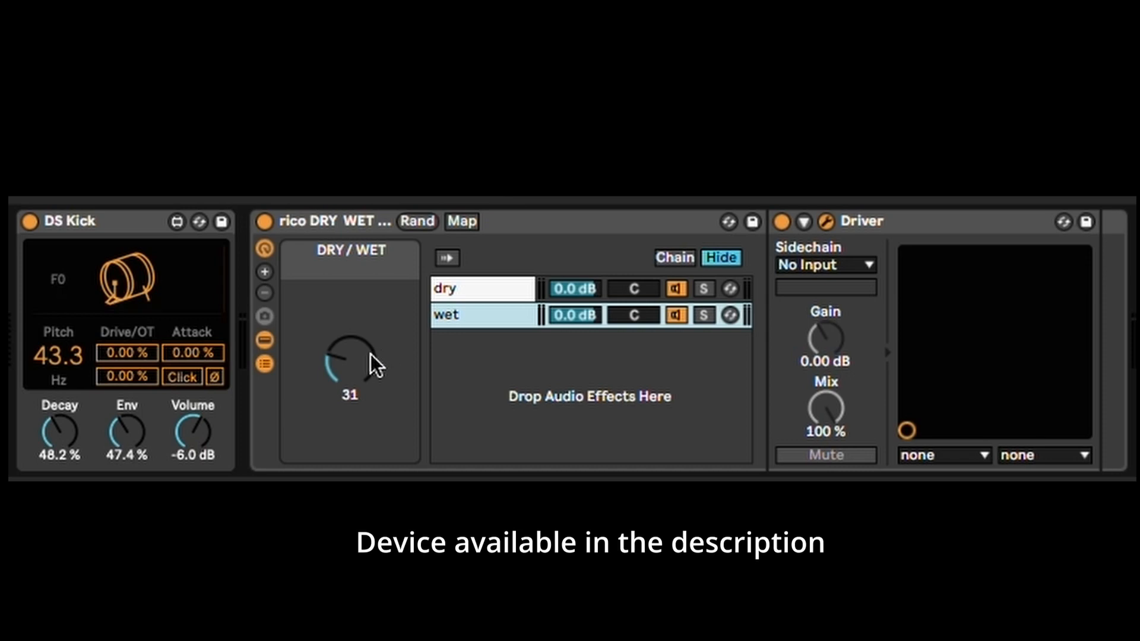
# Sweep the DRY / WET macro from 0 up through 40 and 71 to audition the crossfade.
pyautogui.moveTo(350, 360); pyautogui.dragTo(349, 404)
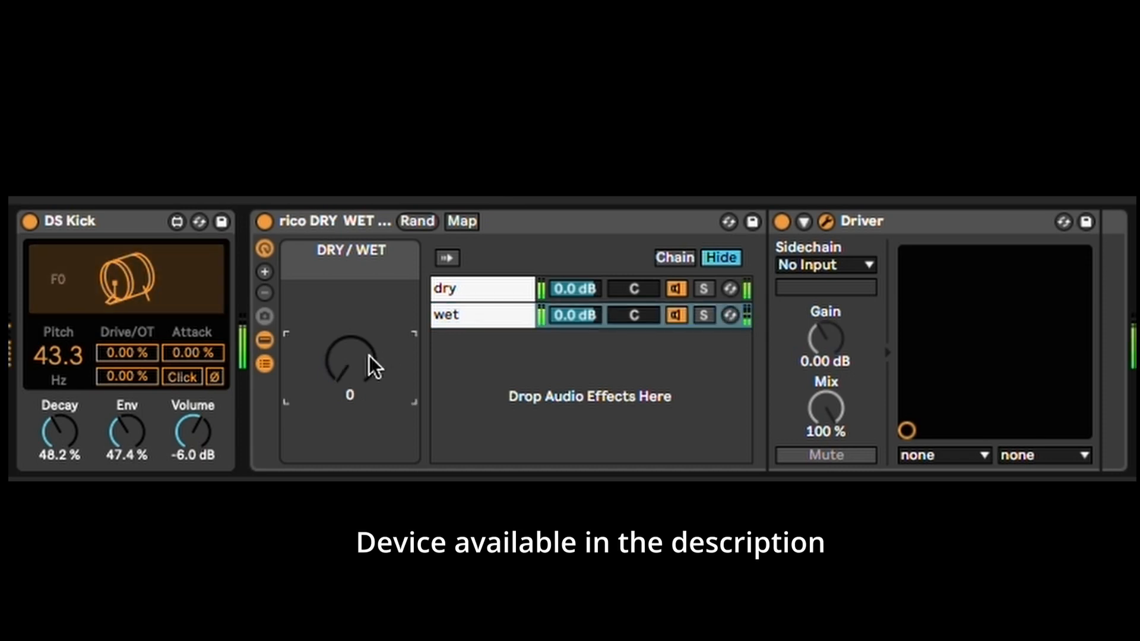
pyautogui.moveTo(349, 357); pyautogui.dragTo(349, 335)
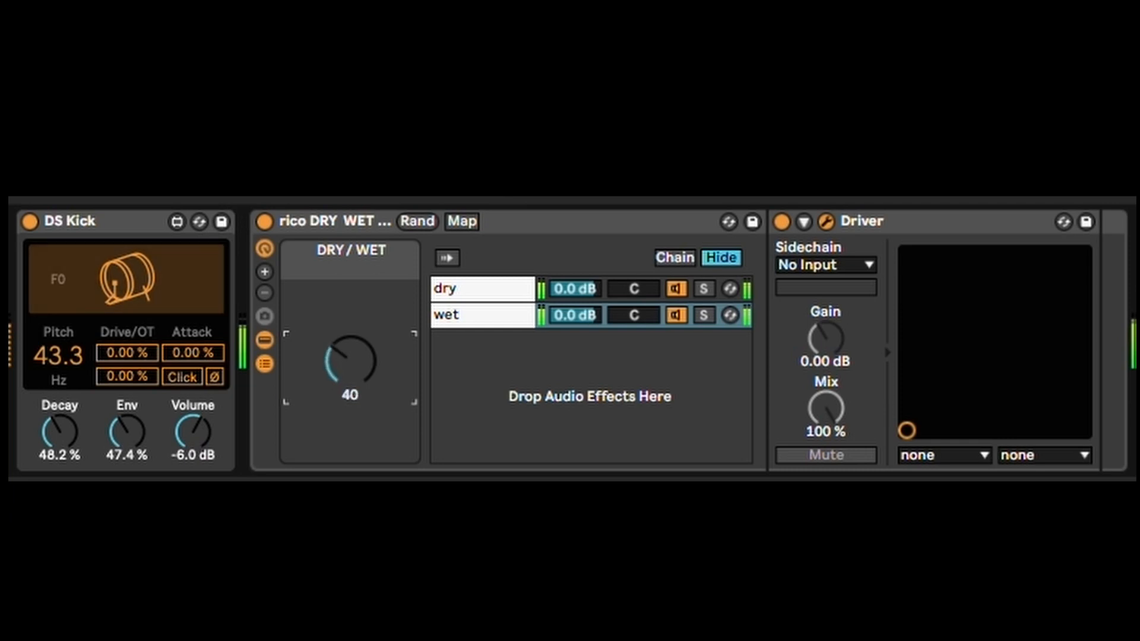
pyautogui.moveTo(349, 361); pyautogui.dragTo(349, 328)
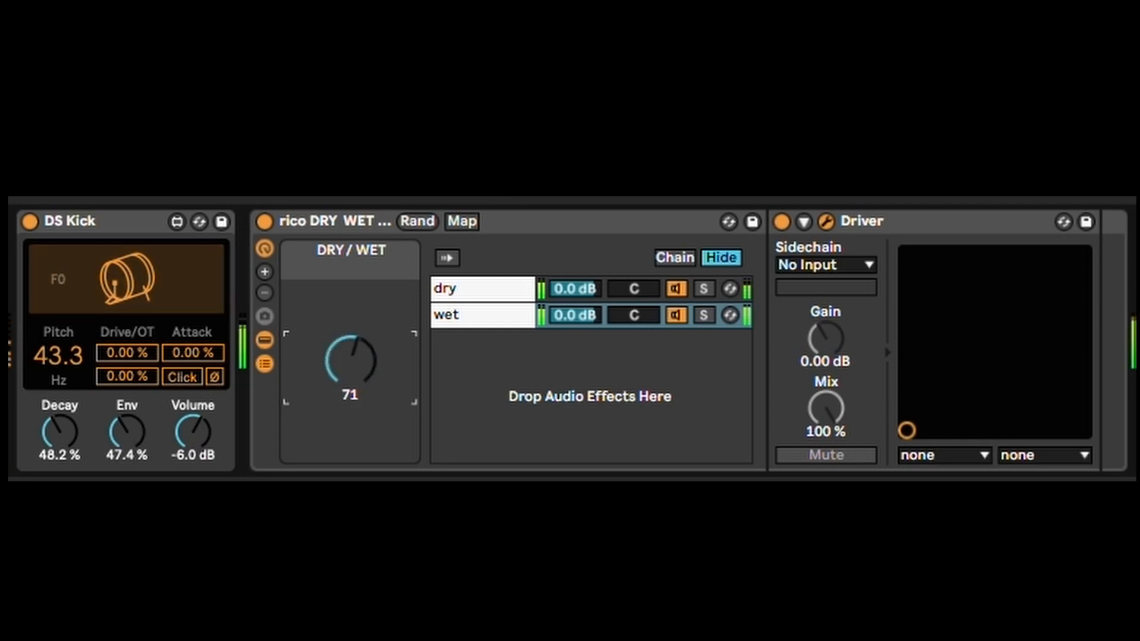
pyautogui.moveTo(349, 360); pyautogui.dragTo(335, 407)
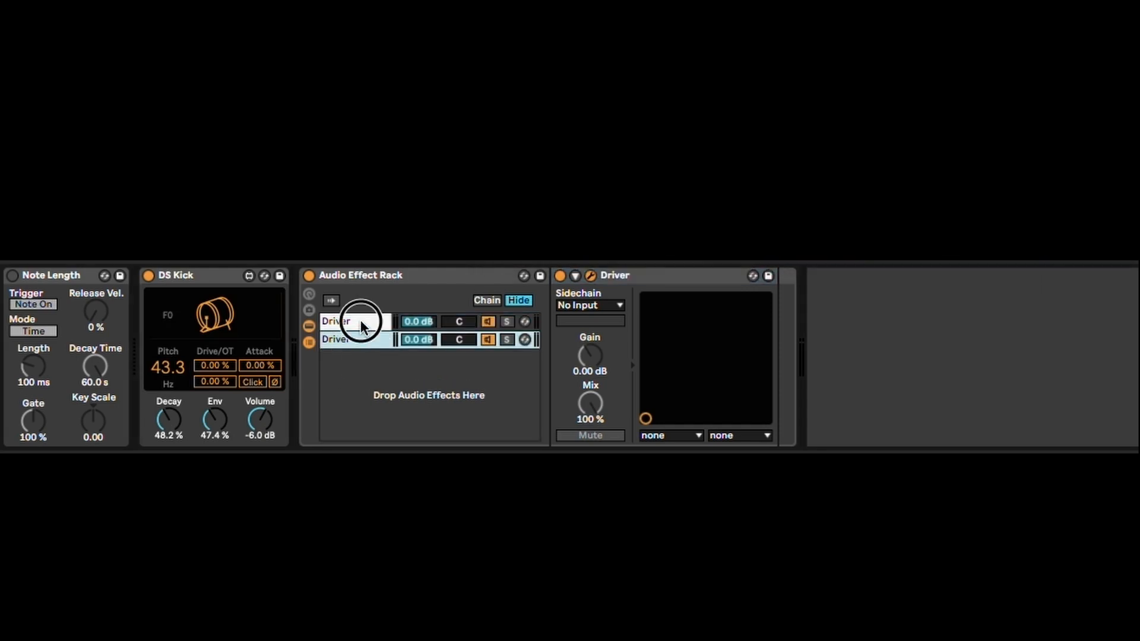
# Rename the rack's first chain to dry.
pyautogui.write('dry')
pyautogui.click(355, 340)
pyautogui.write('wet')
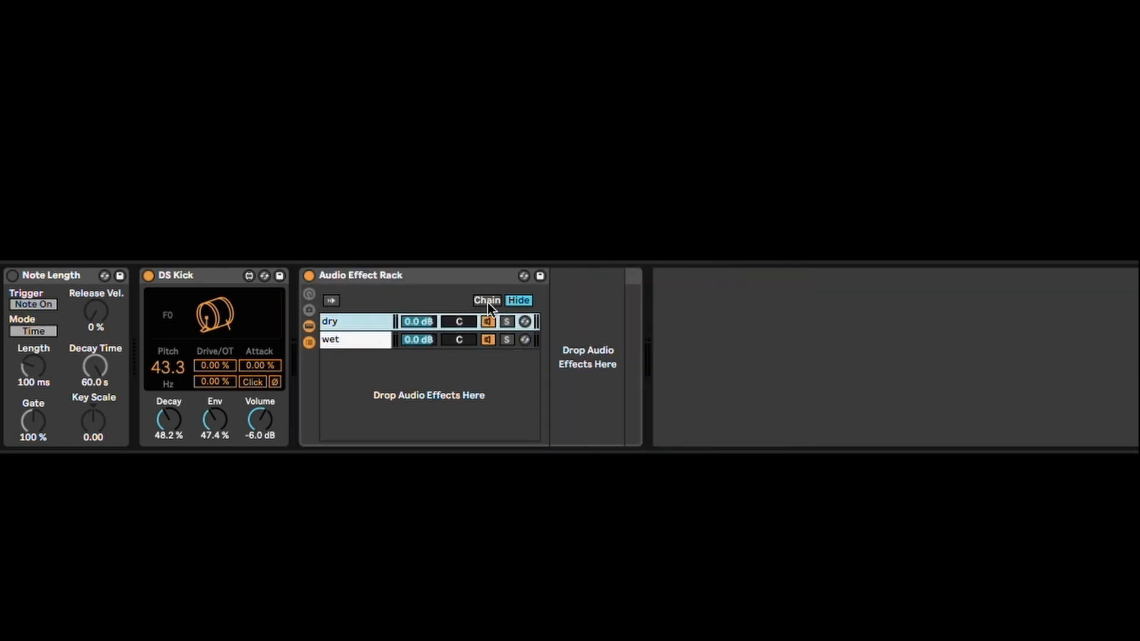
# Fade the dry and wet chain zones across the selector range and map the chain selector to Macro 1.
pyautogui.click(487, 300)
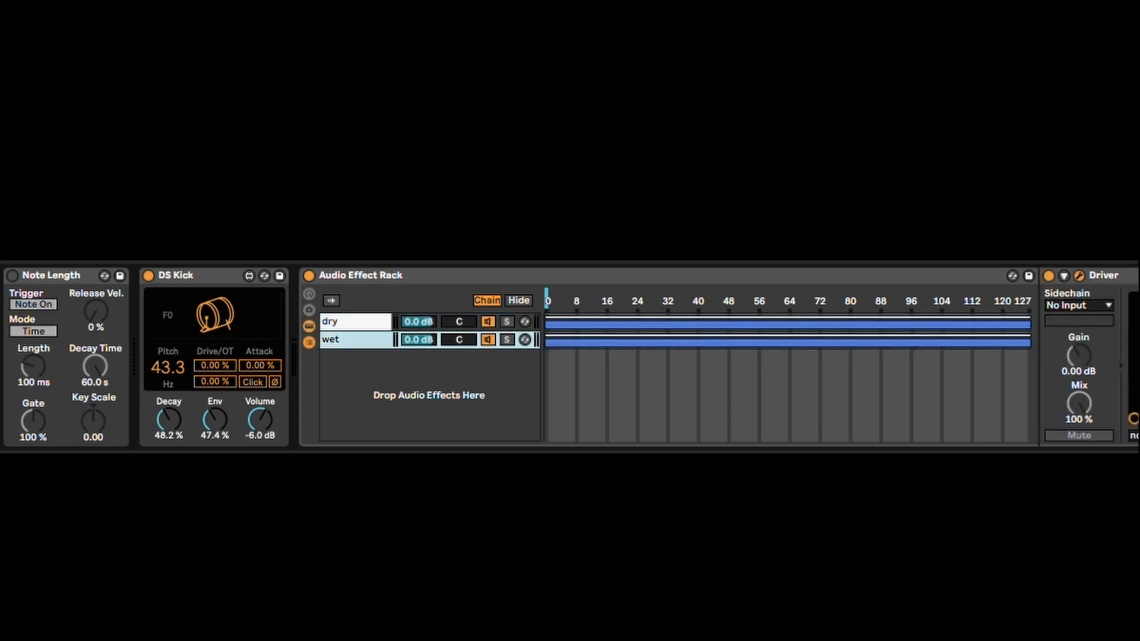
pyautogui.moveTo(553, 332)
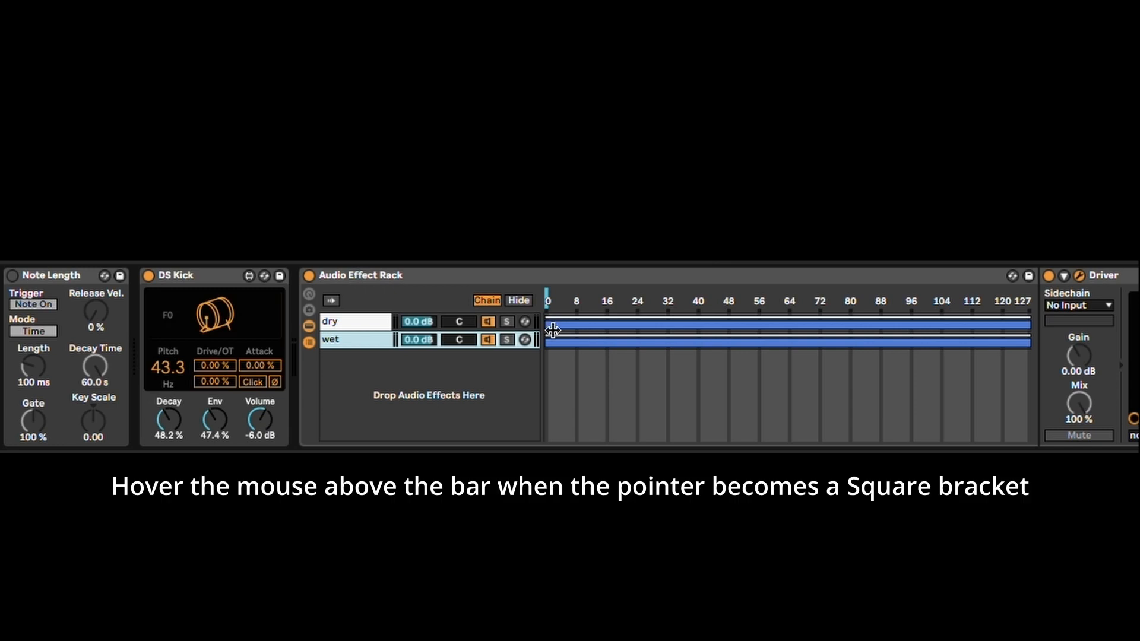
pyautogui.moveTo(374, 332)
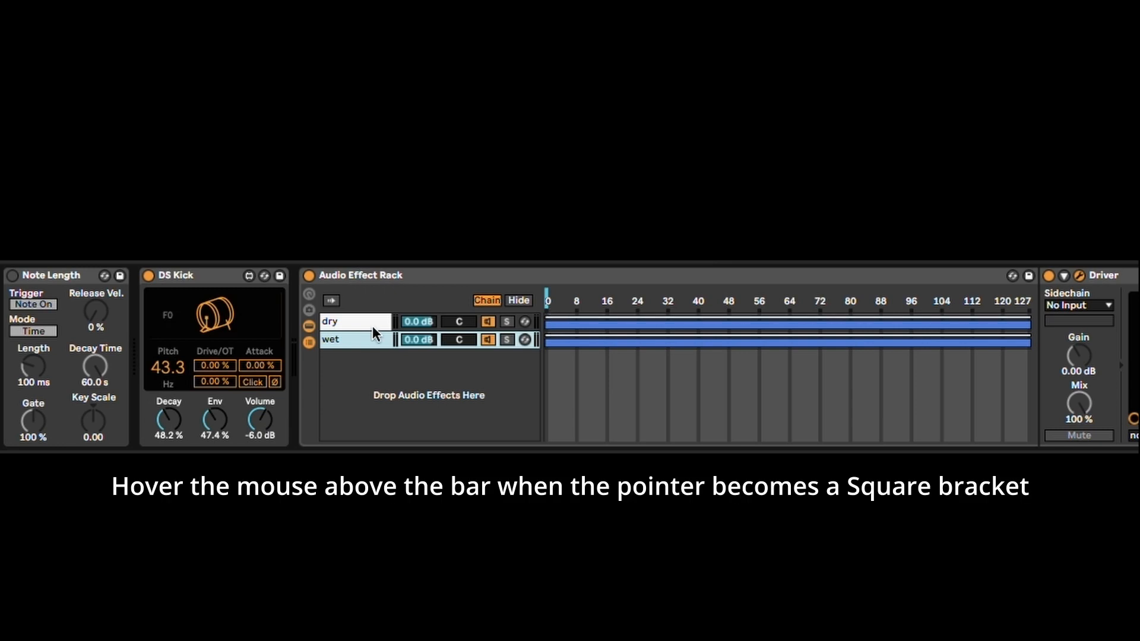
pyautogui.moveTo(553, 323)
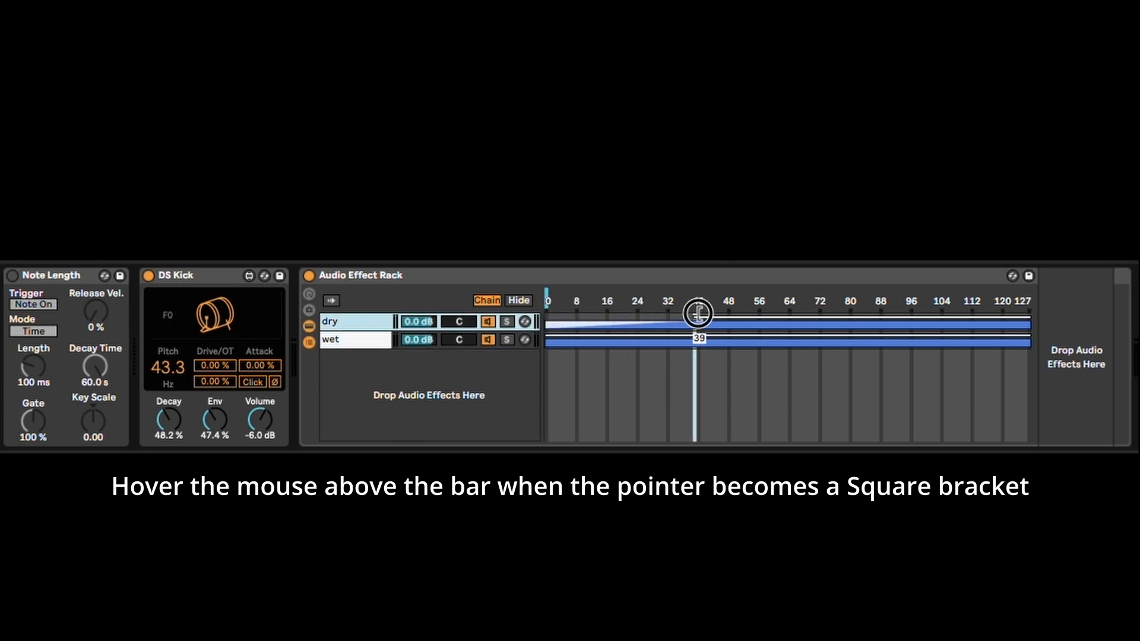
pyautogui.moveTo(697, 314); pyautogui.dragTo(646, 305)
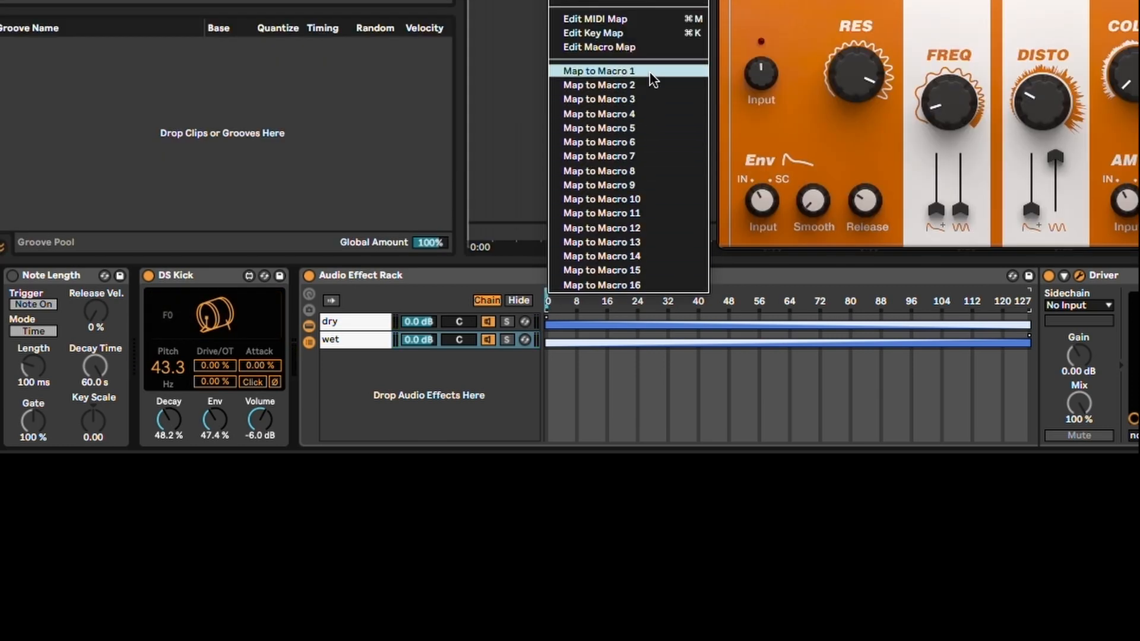
pyautogui.click(598, 71)
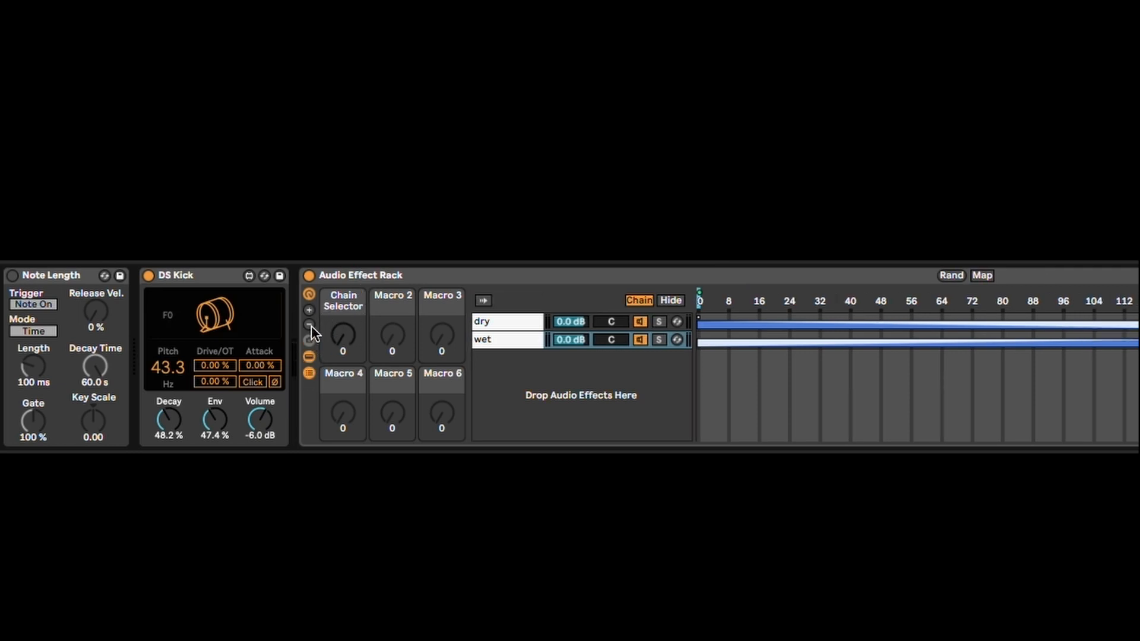
# Show a single macro knob and rename Chain Selector to DRY / WET.
pyautogui.click(309, 324)
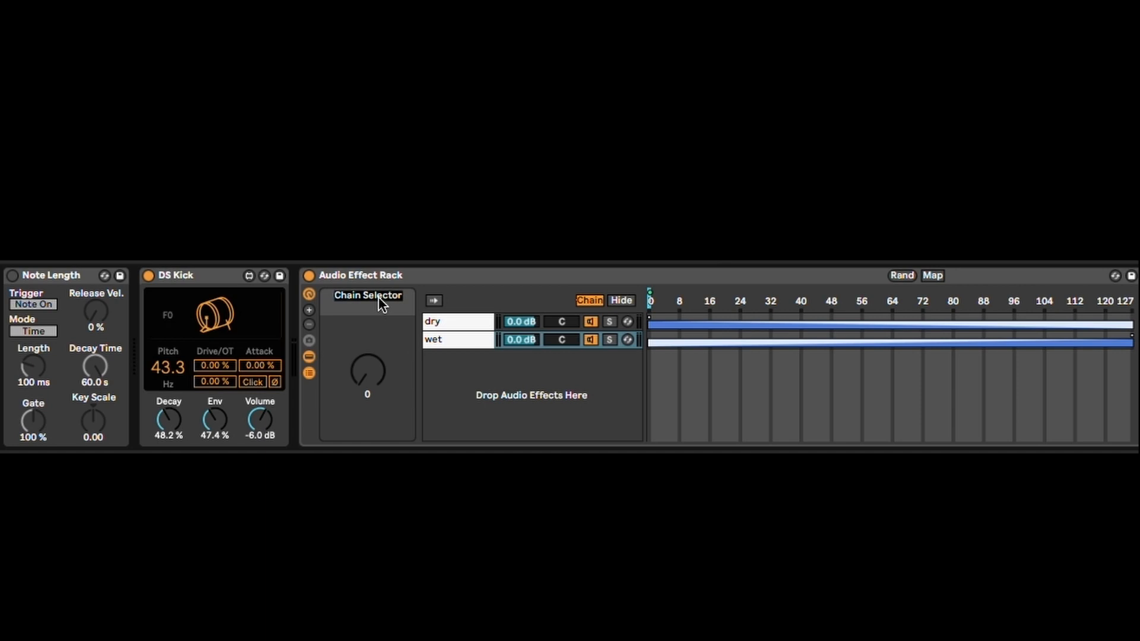
pyautogui.write('DRY / WET')
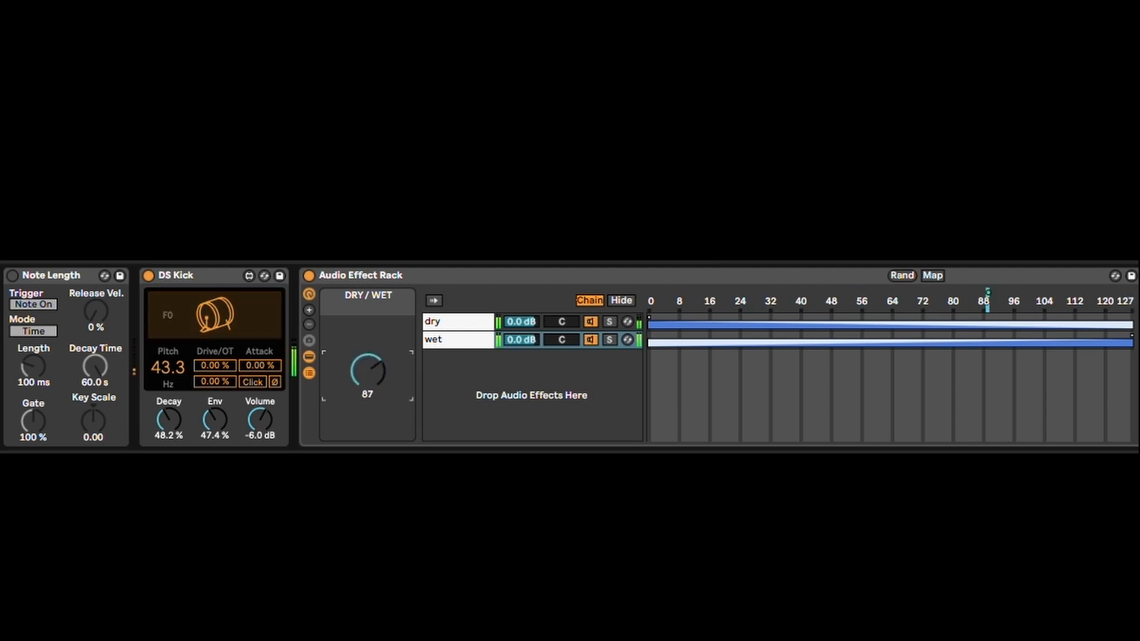
# Pull the DRY / WET macro from 87 down to 22, shifting back toward the dry chain.
pyautogui.moveTo(367, 370); pyautogui.dragTo(367, 414)
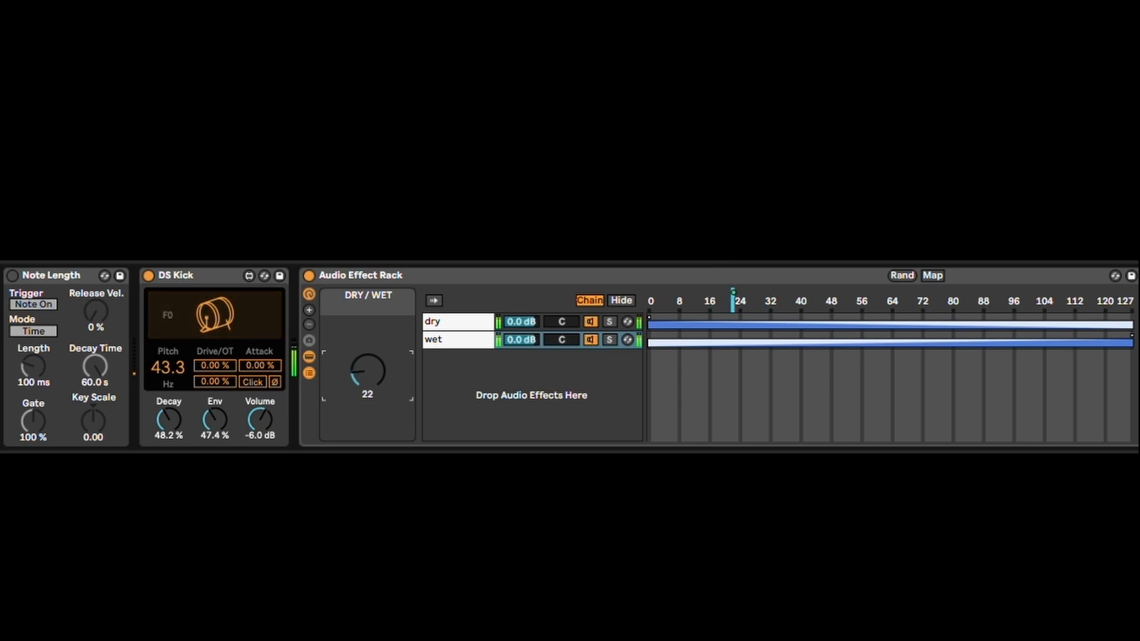